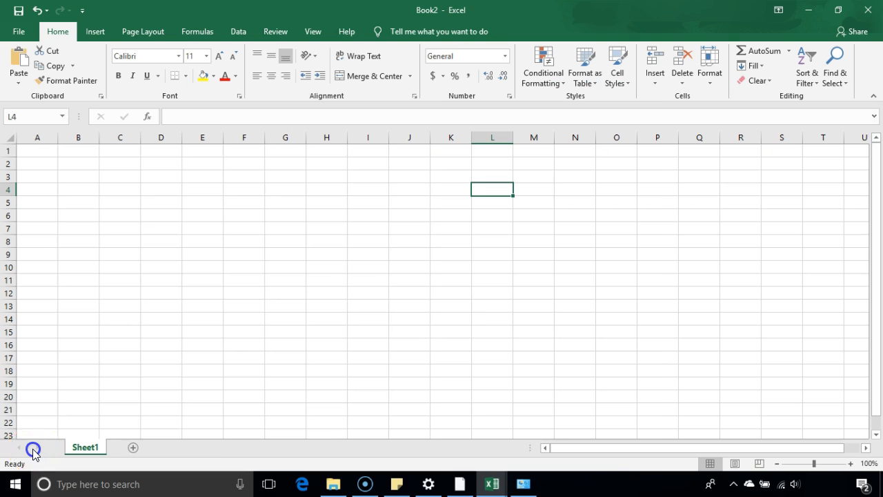
Select cell E17, scroll the sheet, and add the Scroll Lock indicator to the status bar
left_click(202, 360)
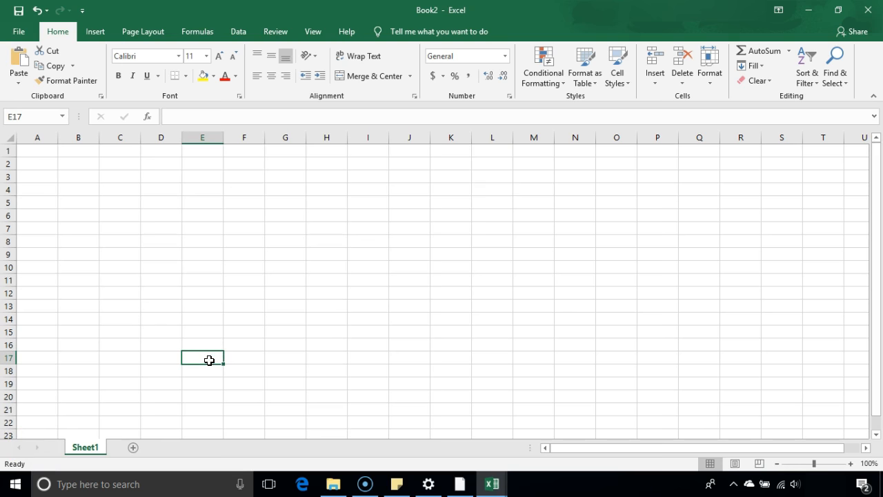
scroll("down", 3)
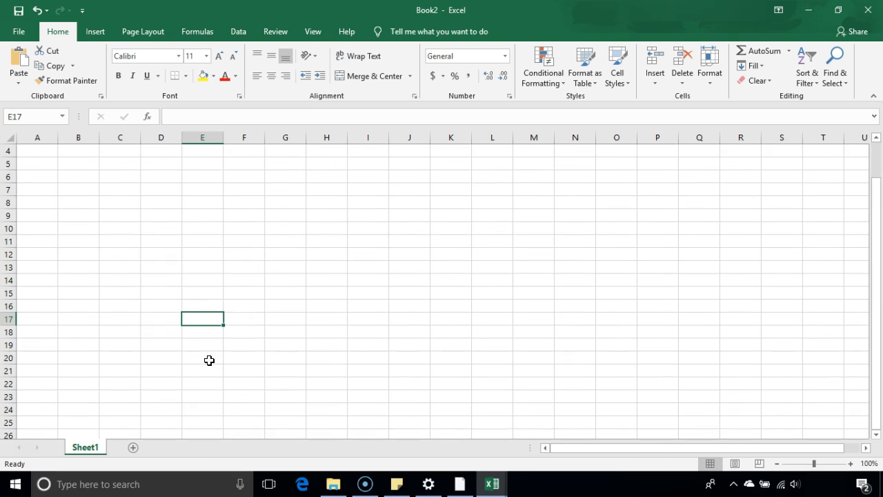
scroll("right", 3)
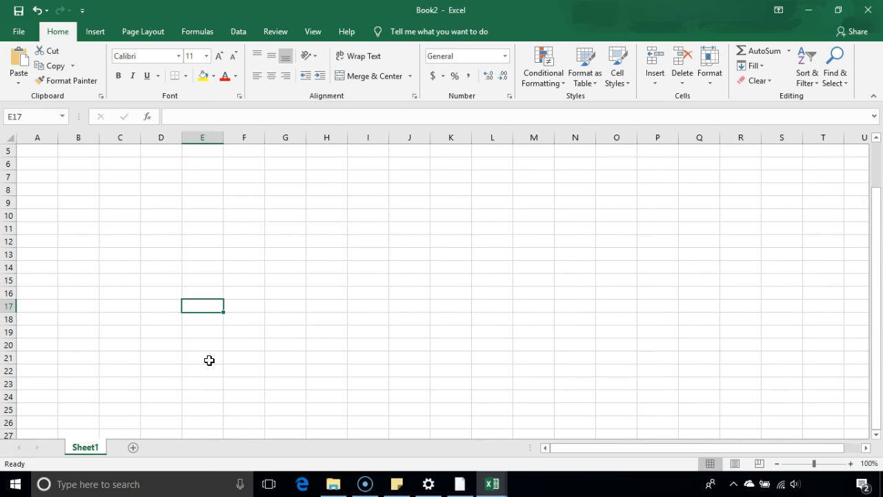
scroll("right", 3)
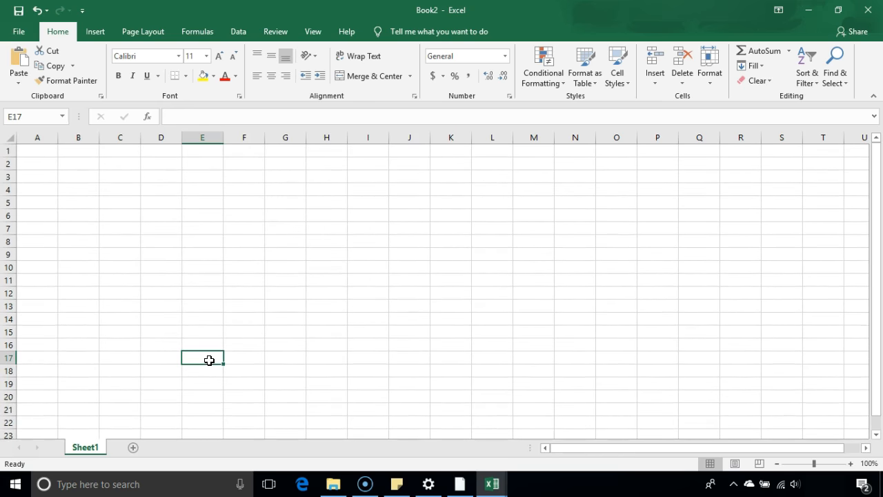
scroll("down", 3)
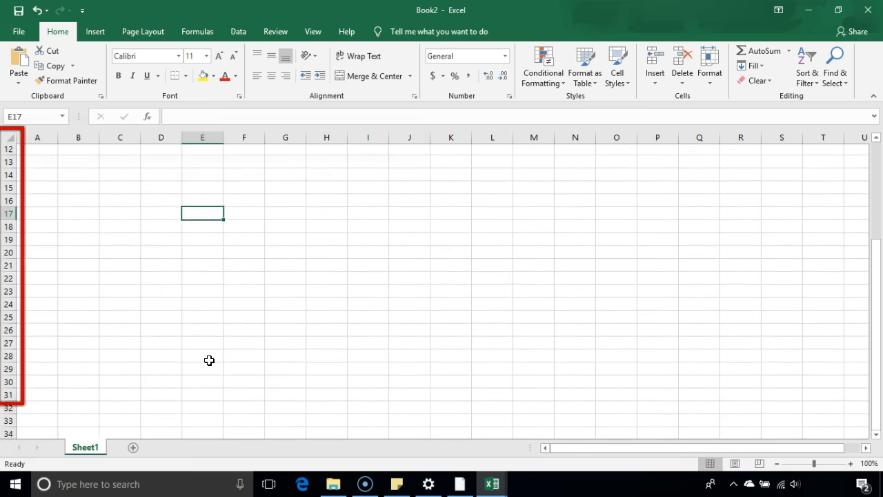
scroll("right", 3)
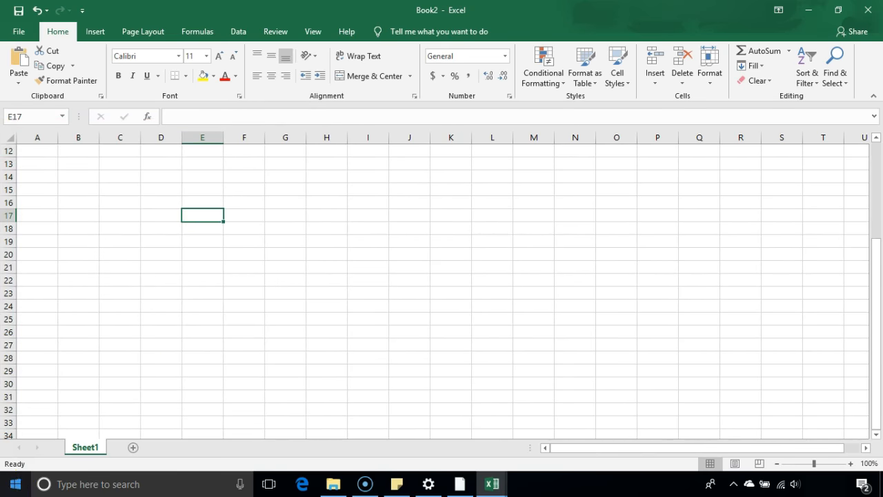
right_click(62, 465)
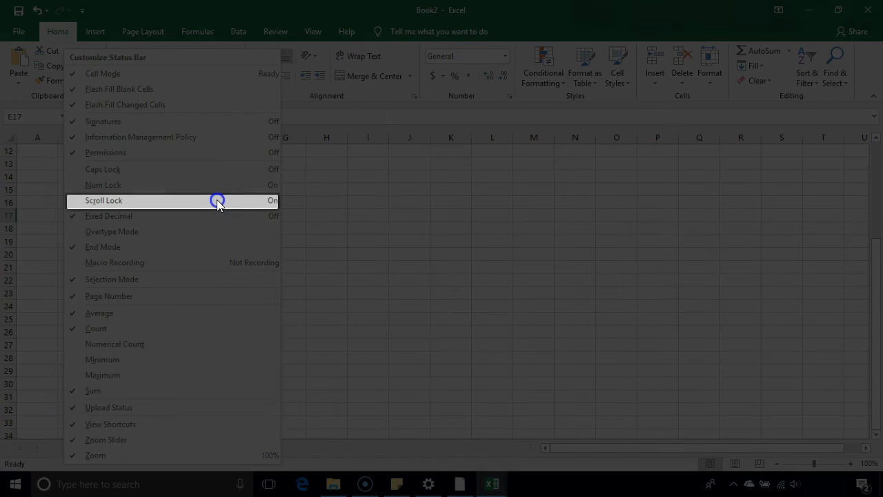
left_click(217, 200)
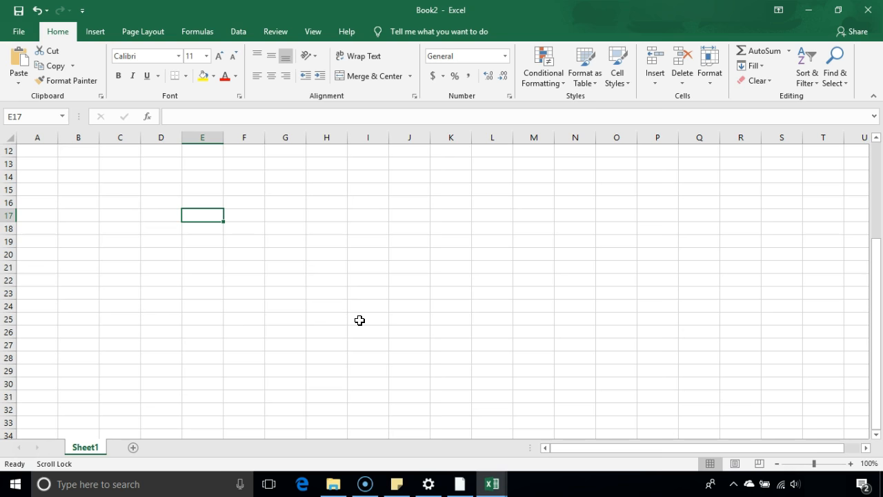
mouse_move(364, 326)
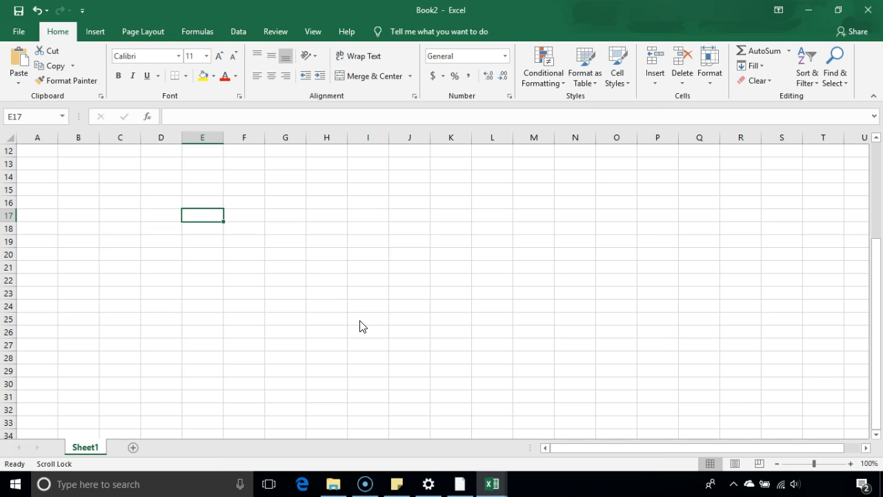
Start a Windows taskbar search for the Settings app
left_click(12, 484)
type("sett")
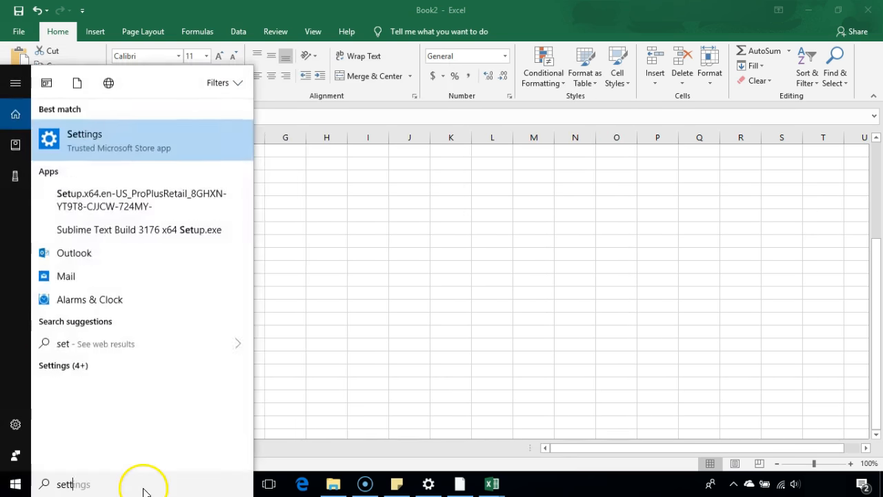
Open Settings and search 'ease' to find the Ease of Access keyboard settings
left_click(84, 138)
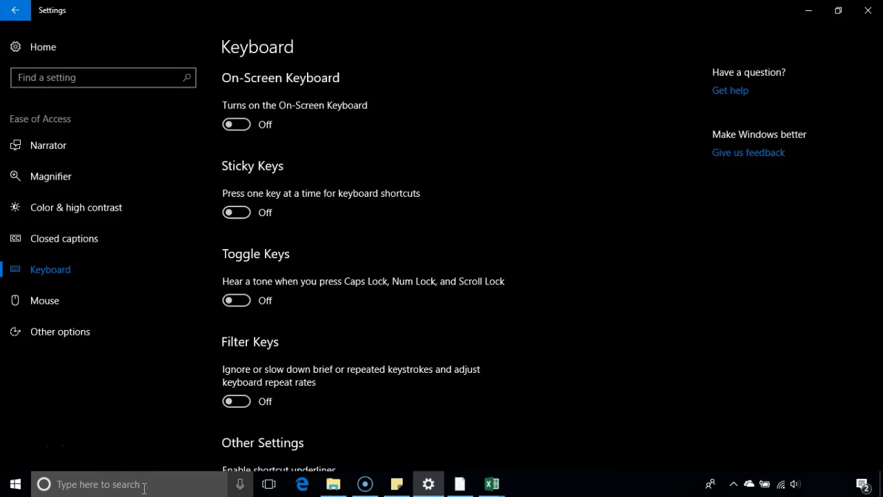
left_click(103, 77)
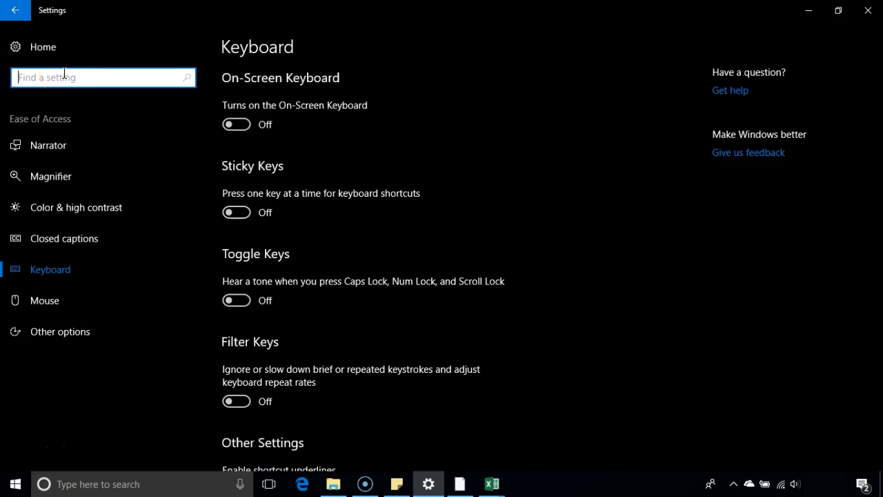
type("ease")
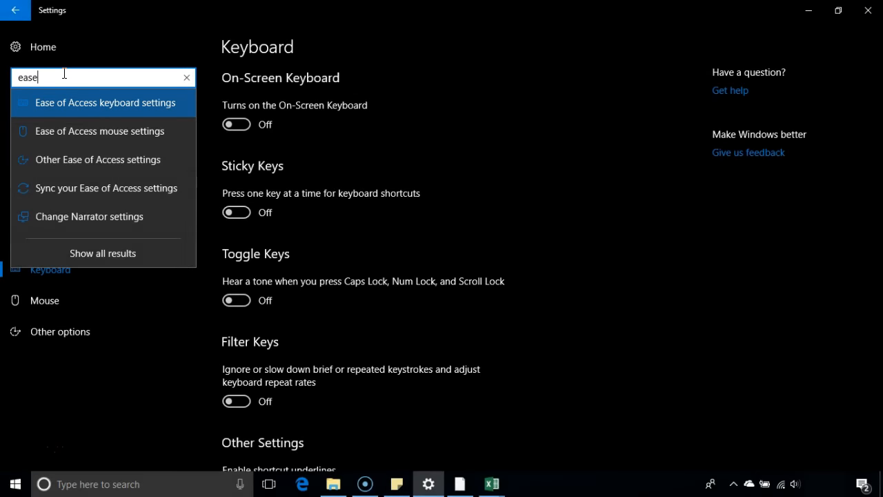
mouse_move(154, 107)
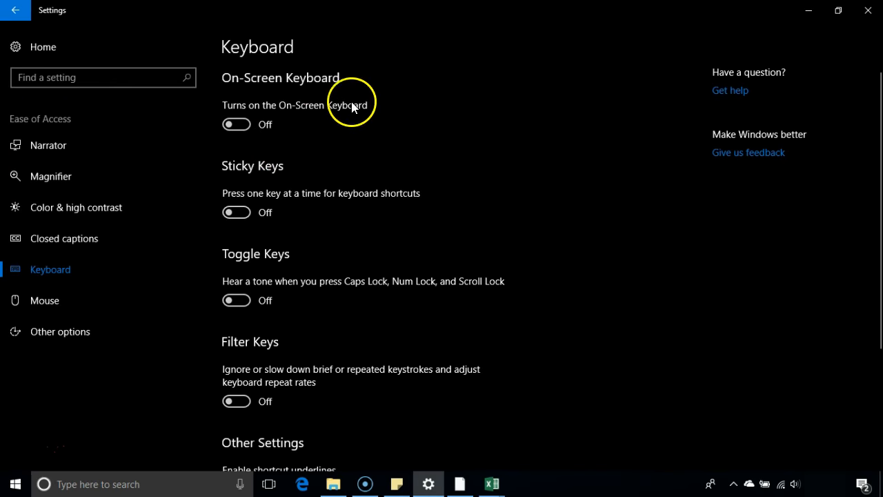
mouse_move(316, 114)
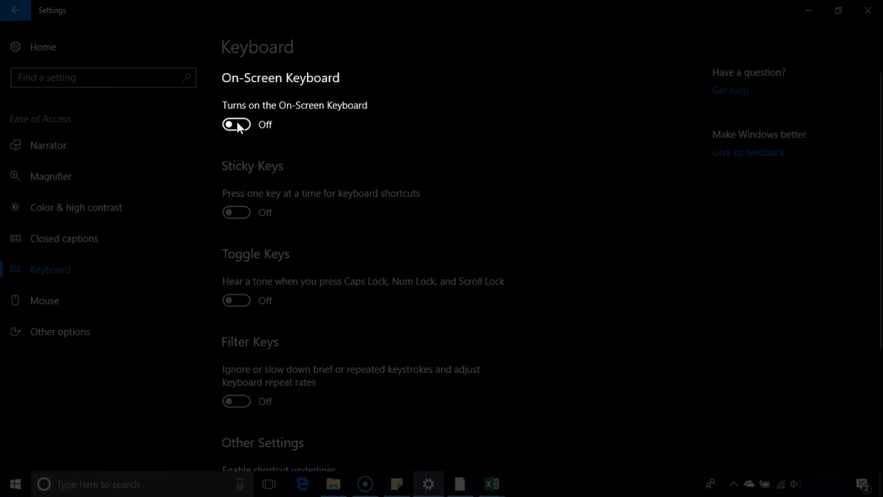
Enable the On-Screen Keyboard, switch ScrLk off, and close the keyboard window
left_click(236, 124)
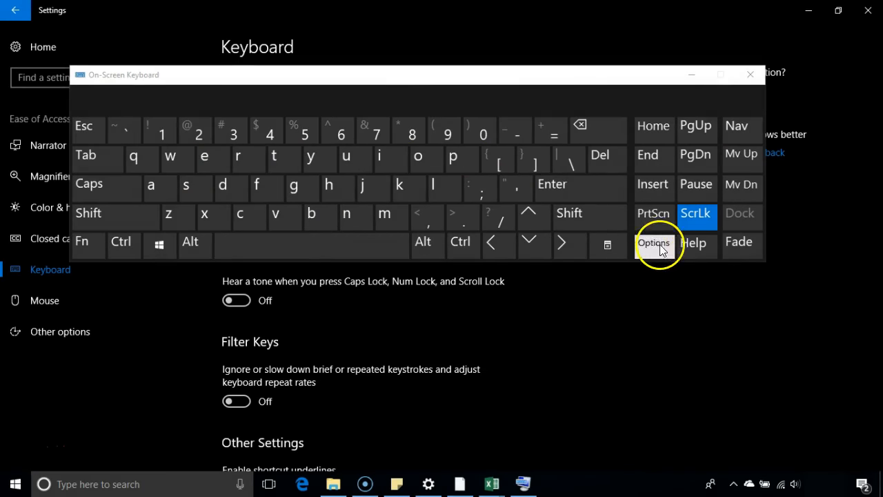
left_click(696, 213)
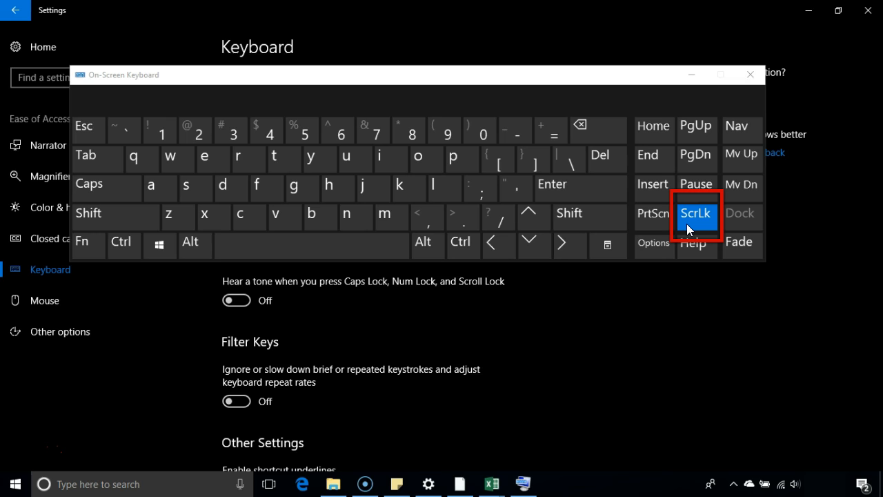
left_click(696, 212)
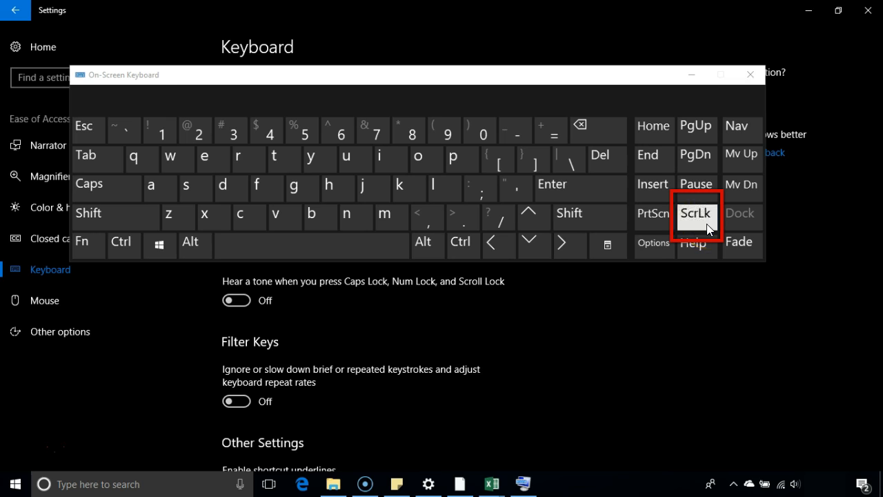
mouse_move(559, 168)
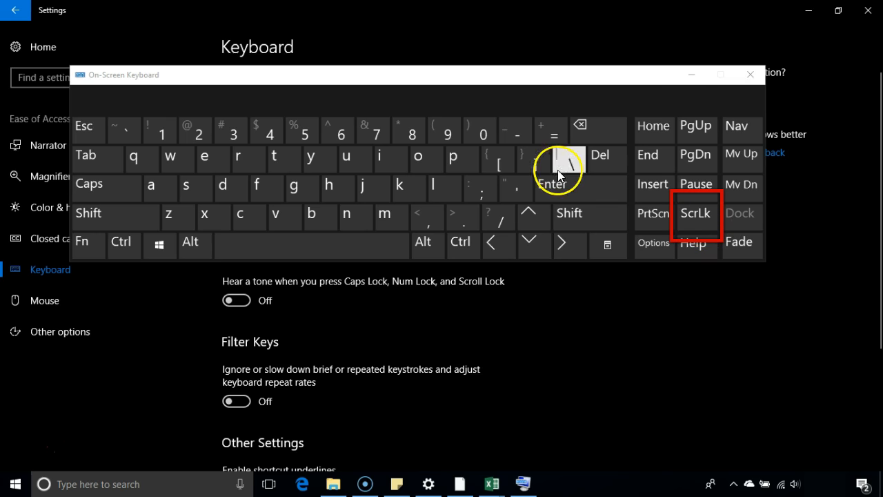
left_click(750, 74)
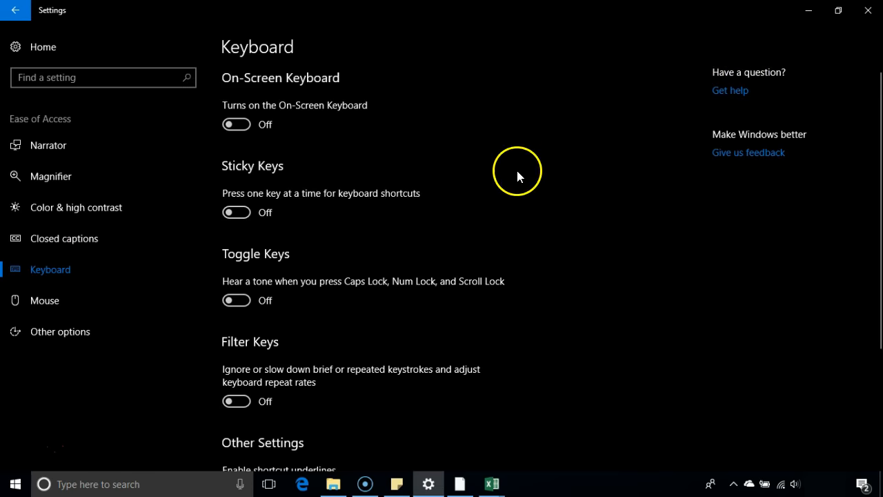
mouse_move(487, 391)
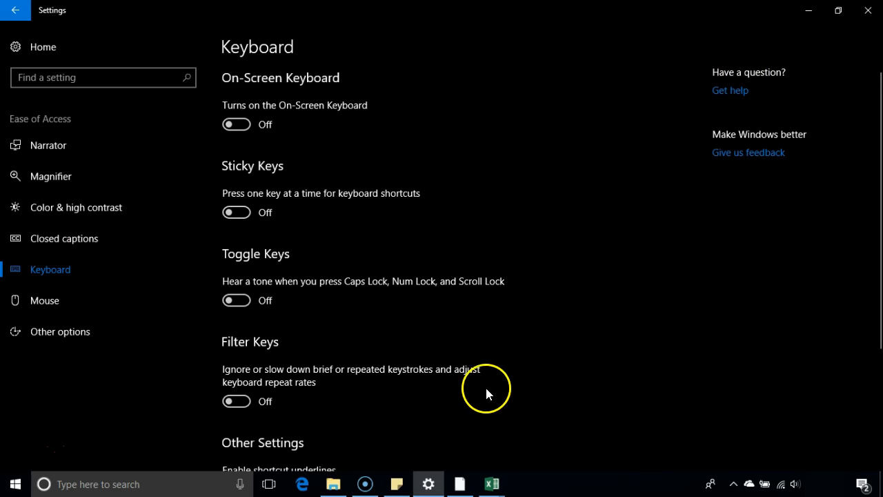
Switch back to the Book2 workbook using the Excel taskbar icon
left_click(490, 484)
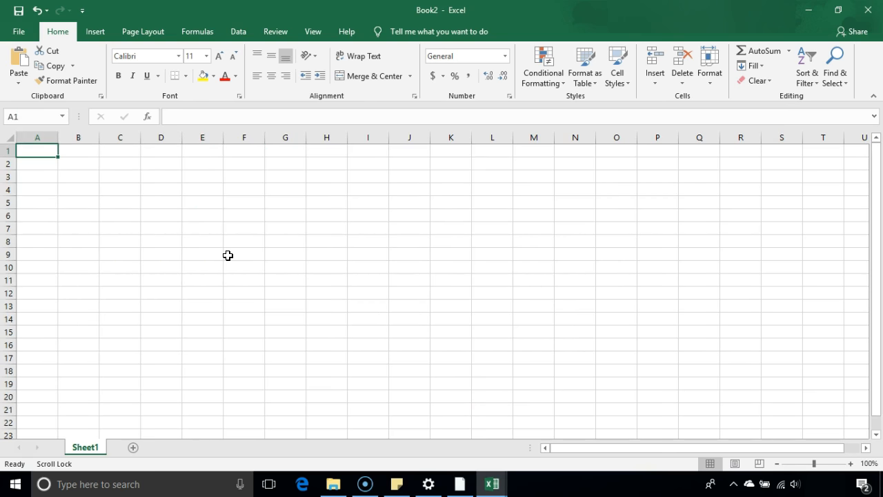
left_click(38, 202)
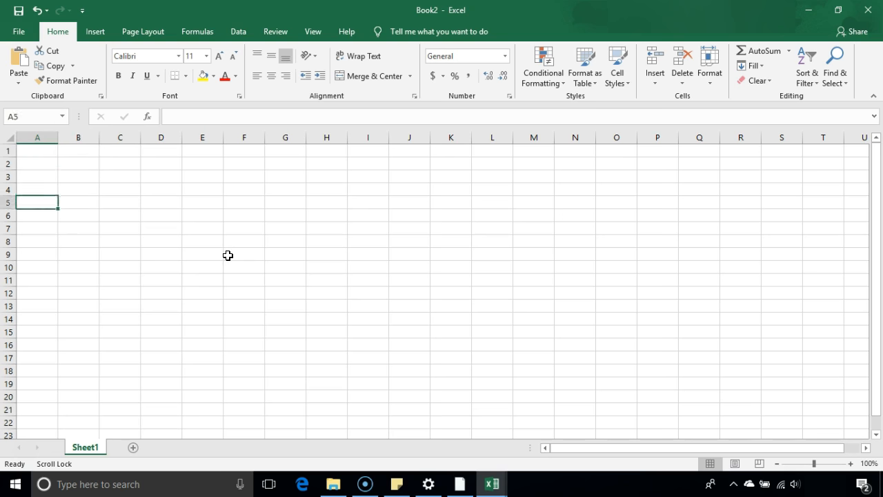
left_click(120, 325)
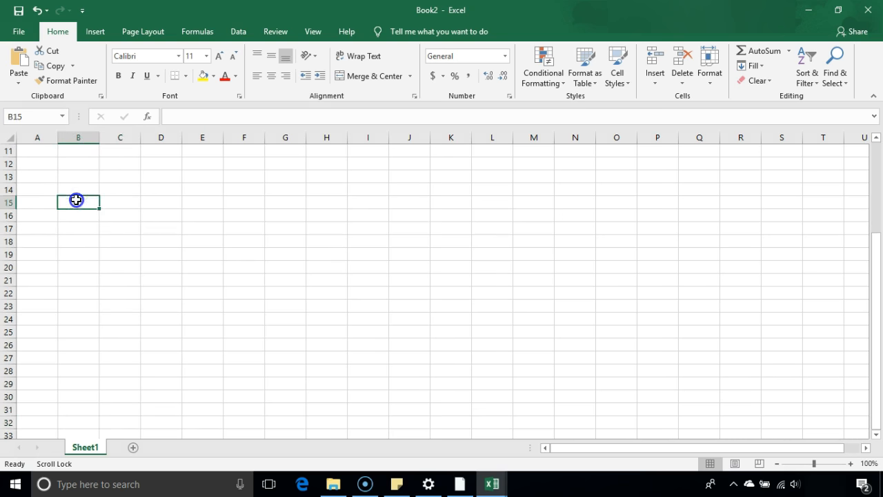
left_click(37, 189)
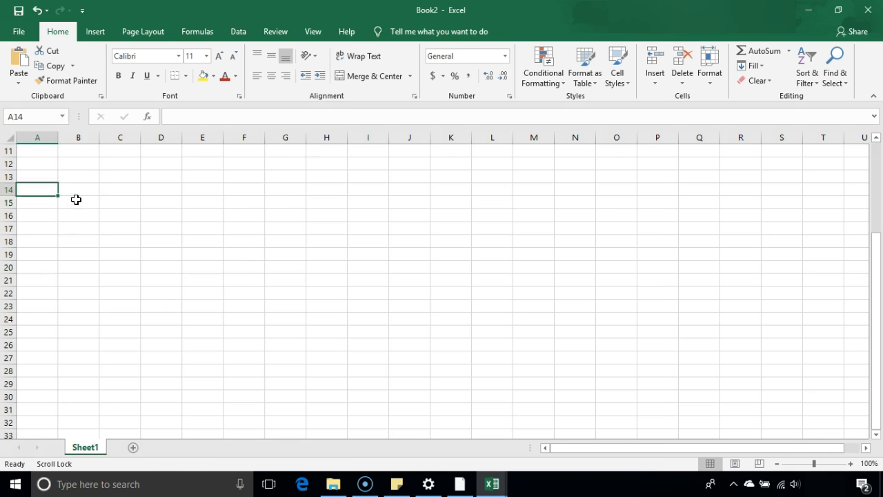
key("ctrl+Home")
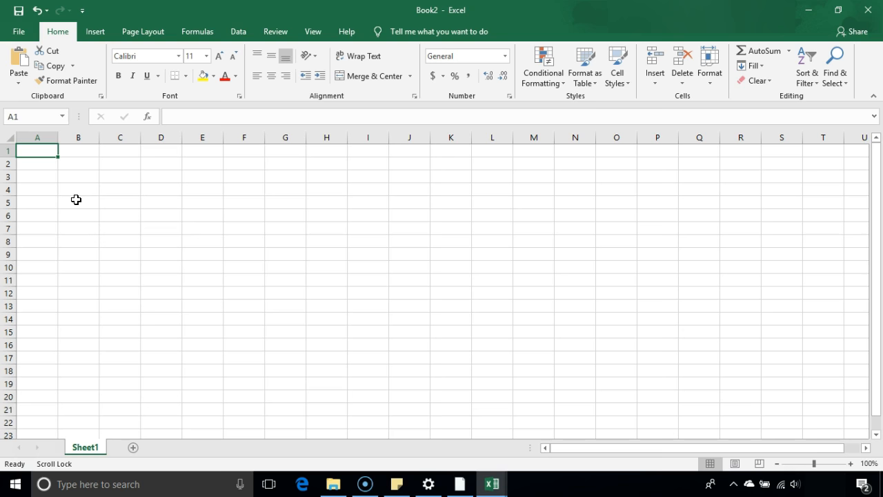
mouse_move(75, 200)
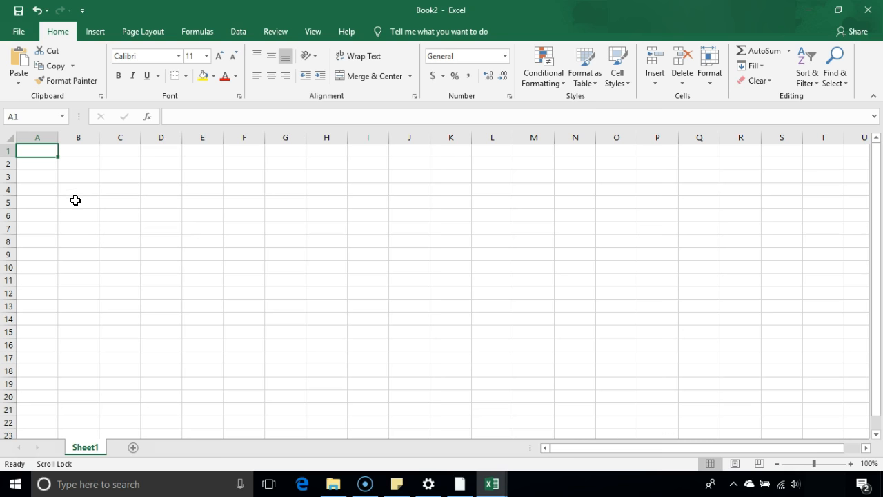